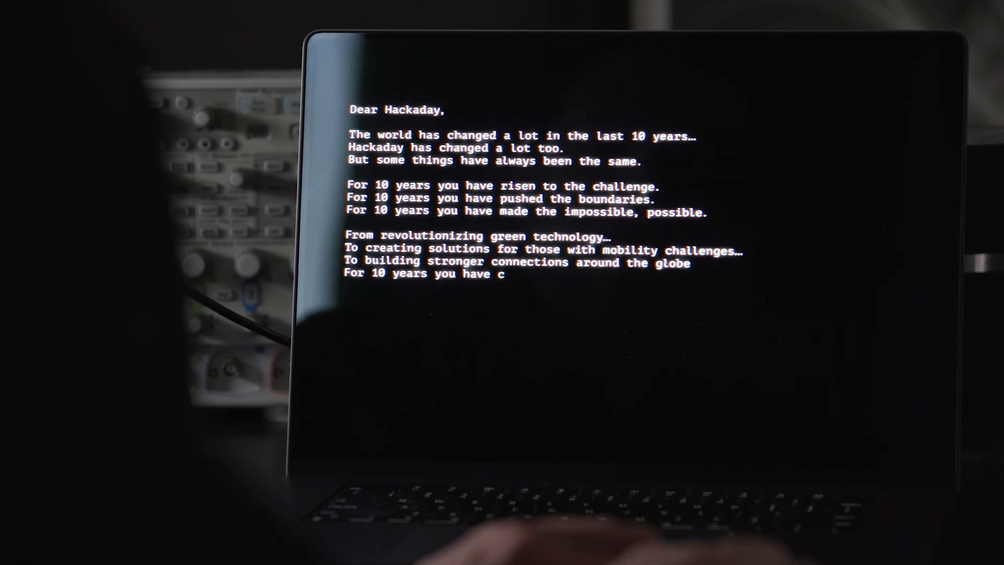
type("hanged the world")
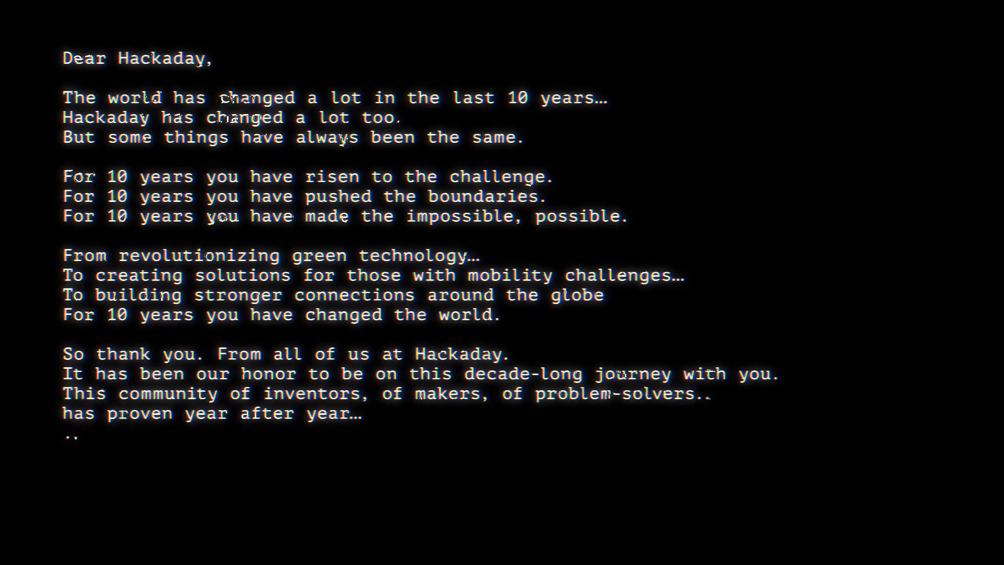
type("...that together, there is no")
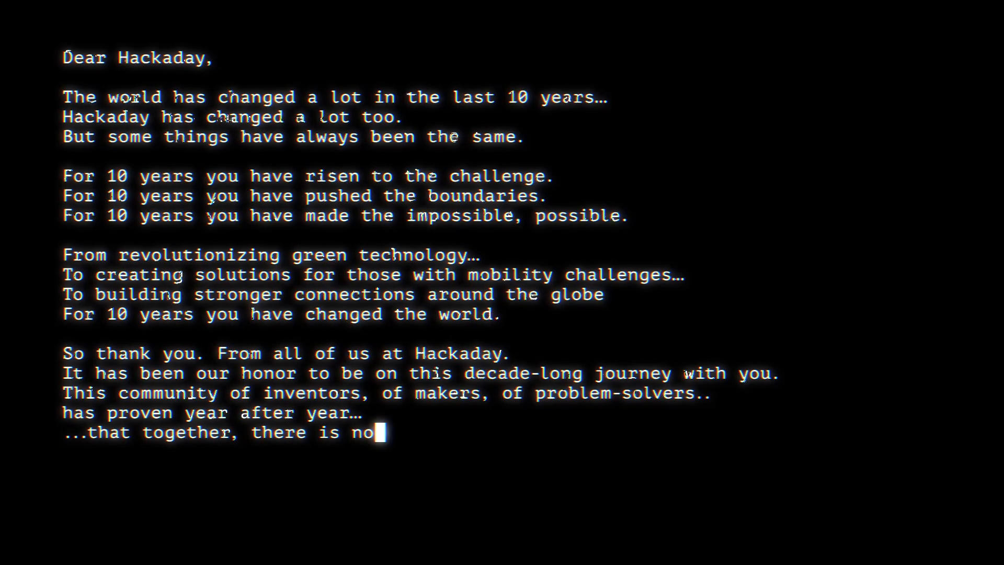
type("limit to what we can accomplish.")
type("Join us, for the 10th a")
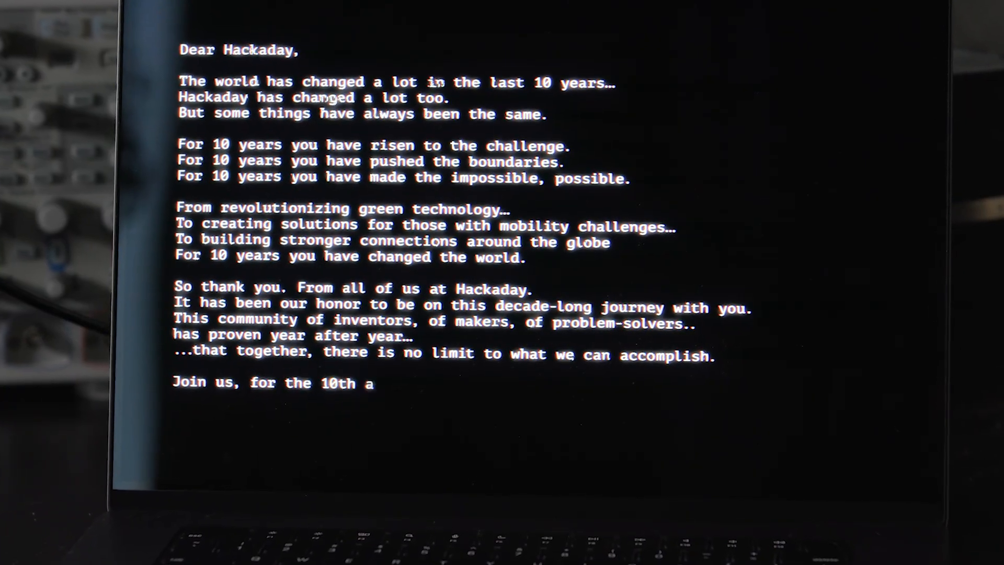
type("nniversary of the Hackaday")
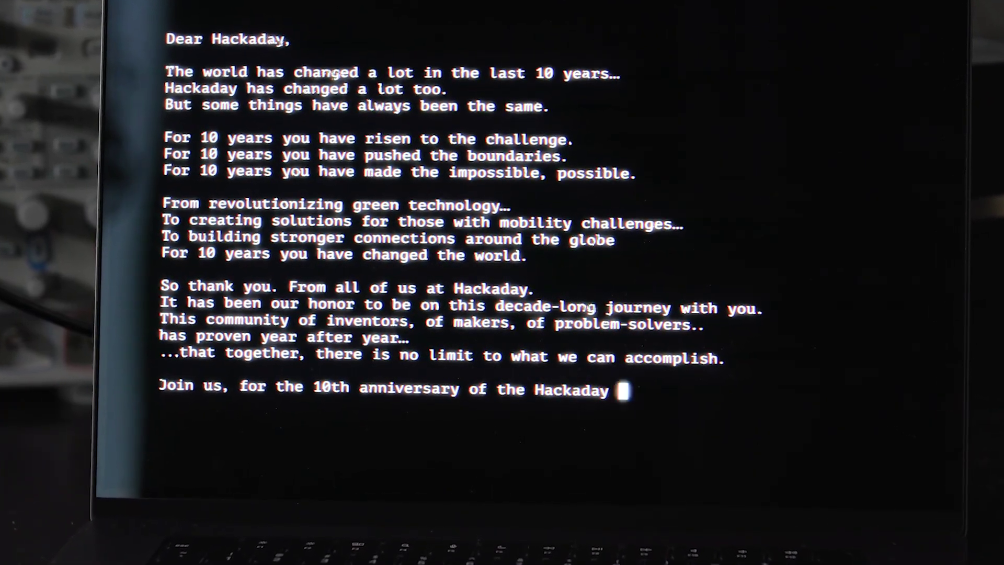